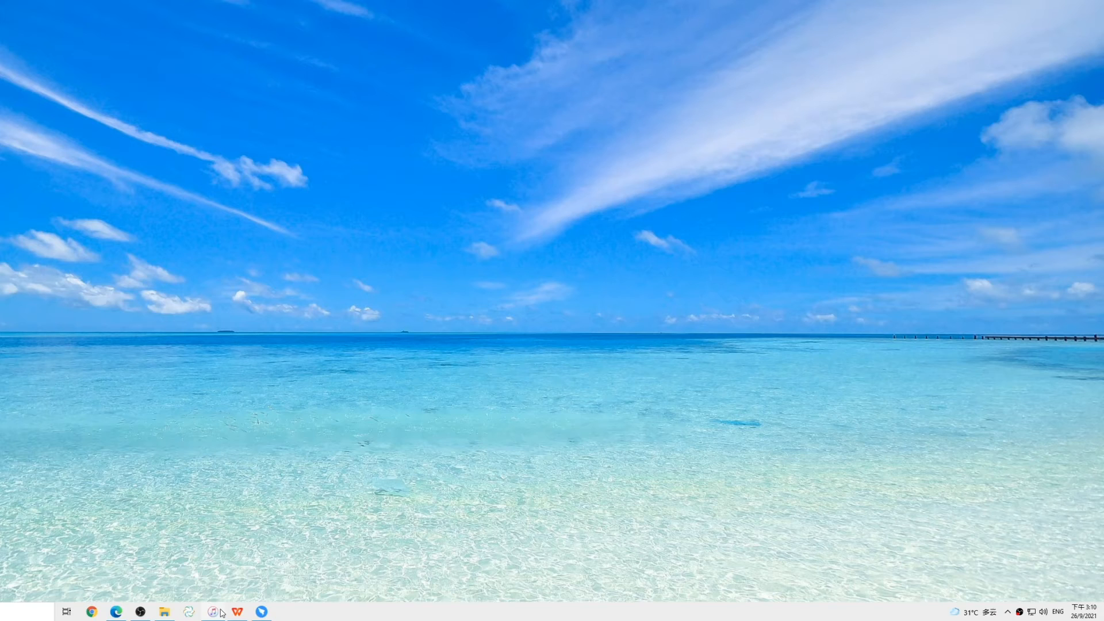
Restore and update the iPhone XR to factory settings and agree to the iPhone software license.
click(212, 610)
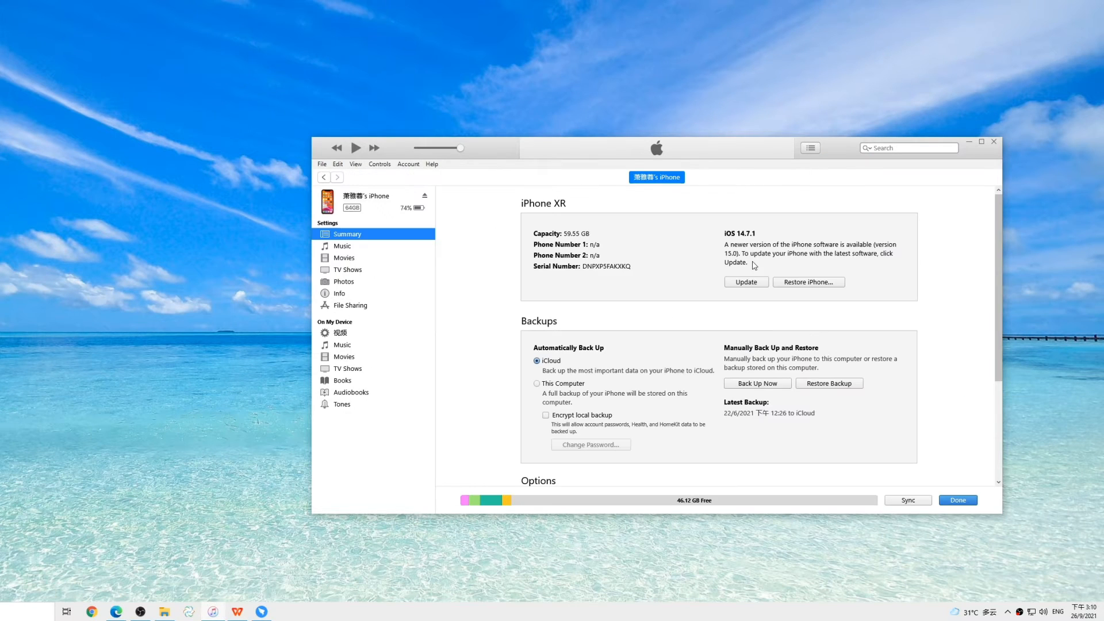
mouse_move(807, 279)
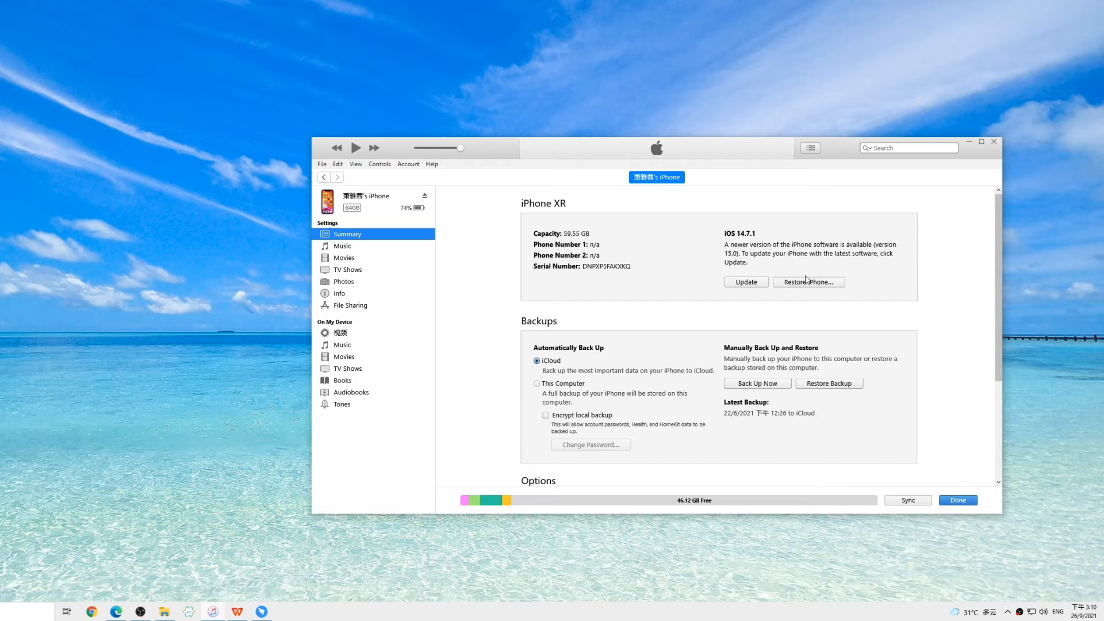
click(807, 282)
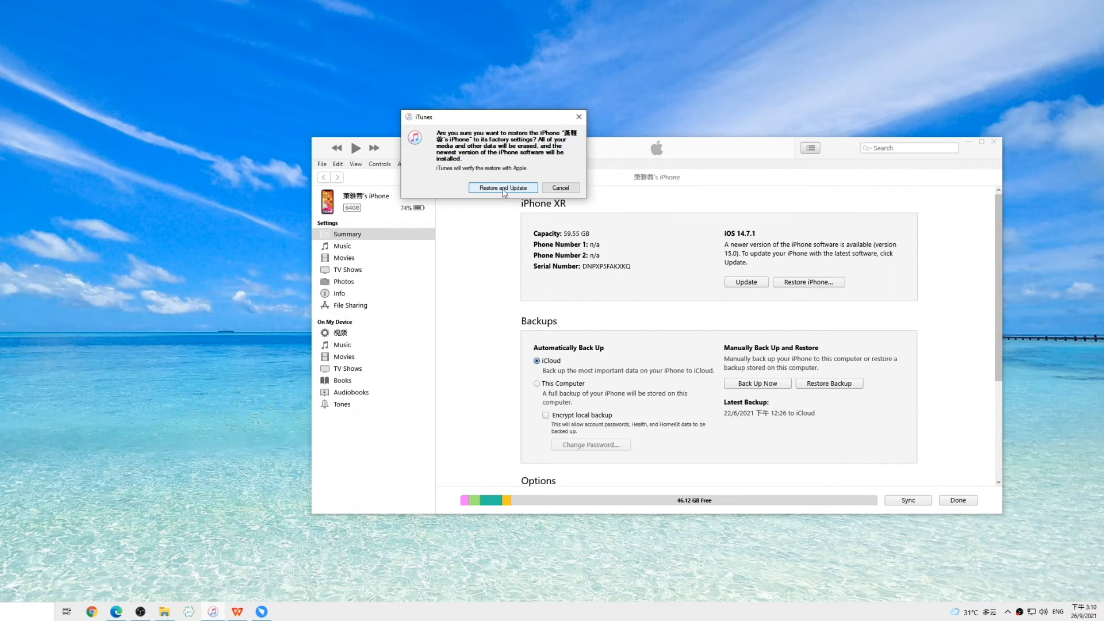
click(560, 188)
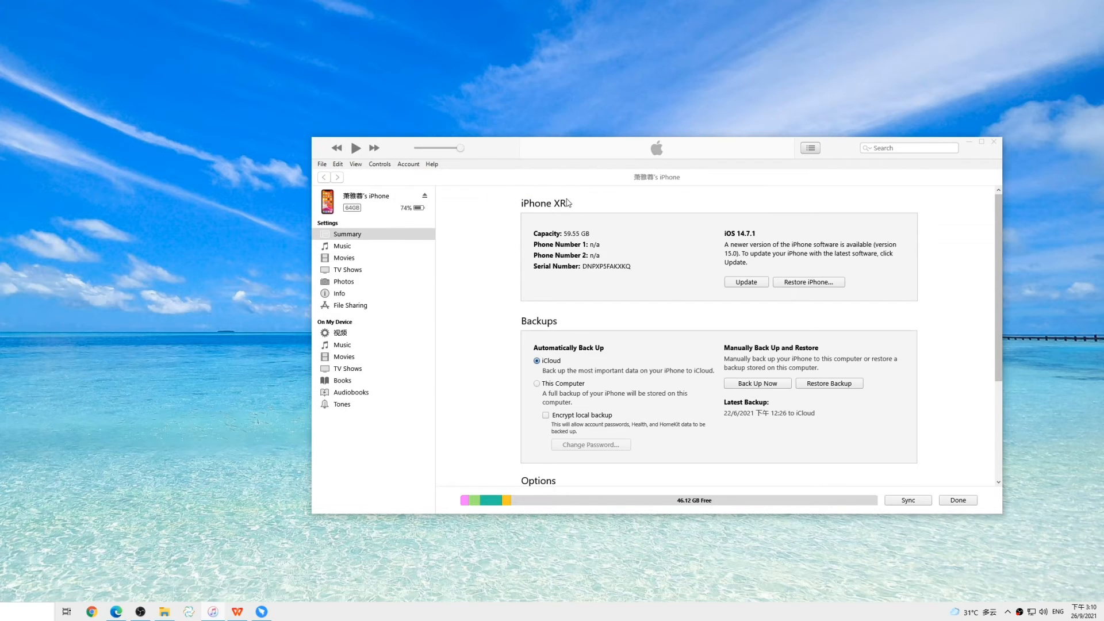
click(745, 281)
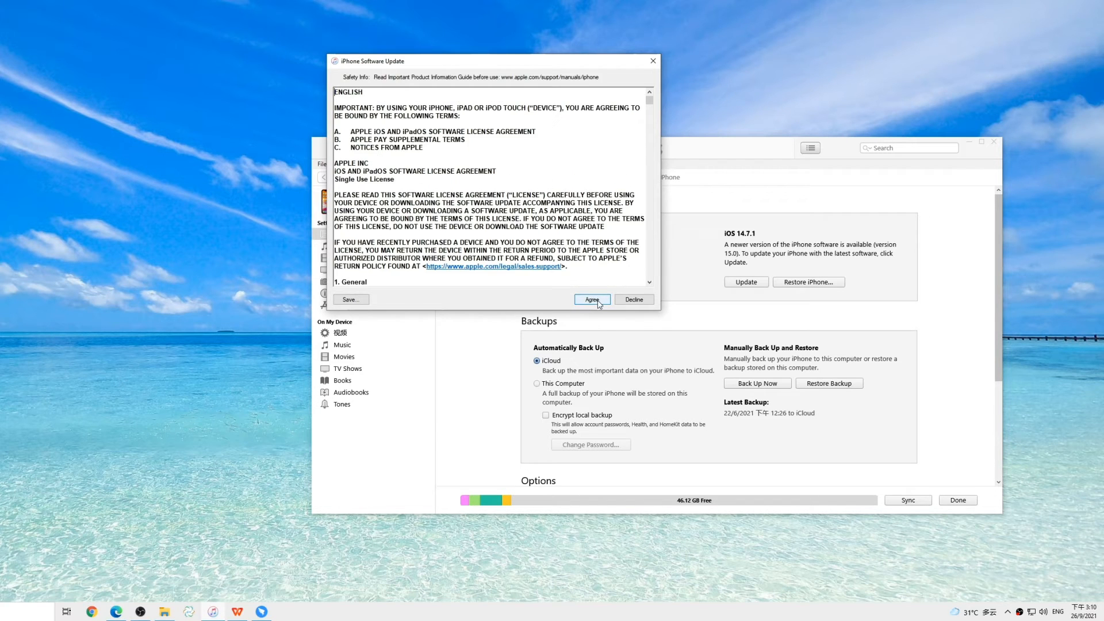
click(591, 298)
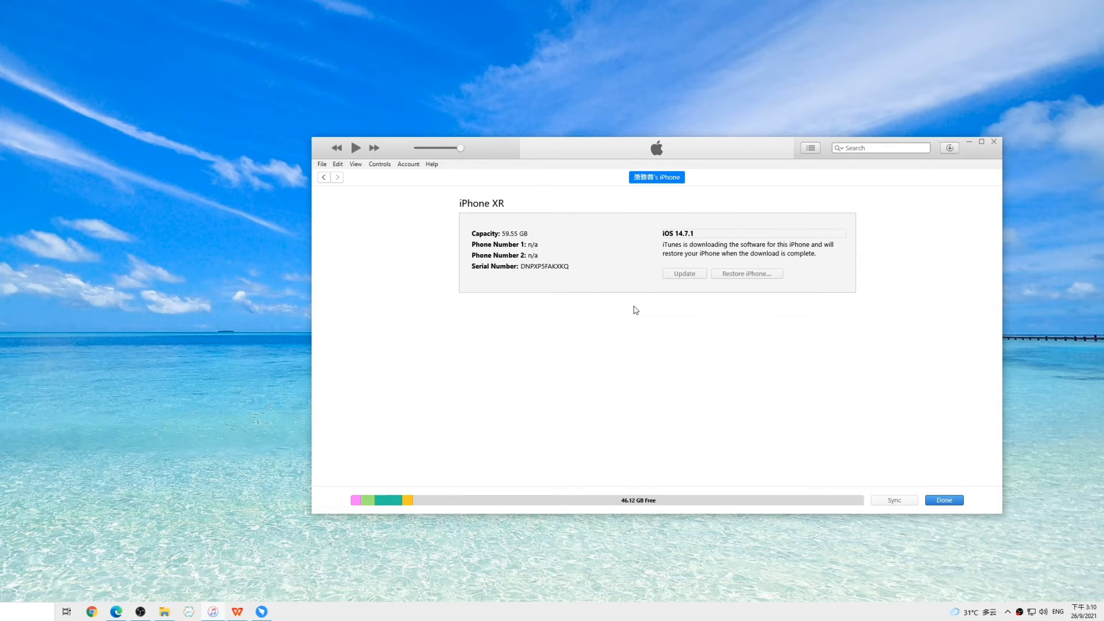
mouse_move(636, 315)
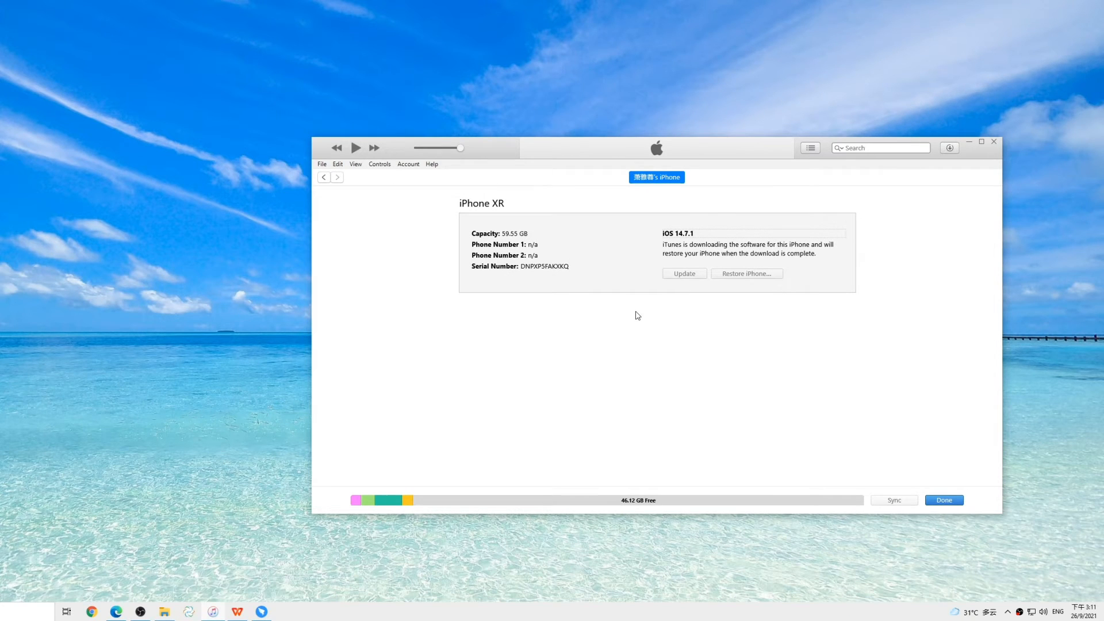
mouse_move(636, 315)
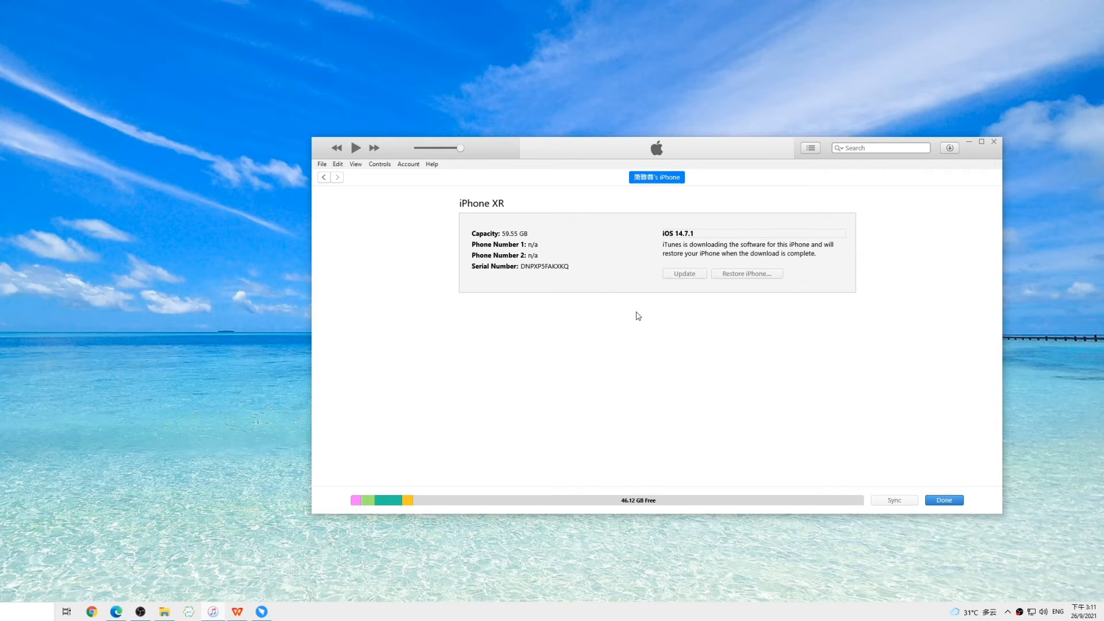
mouse_move(660, 345)
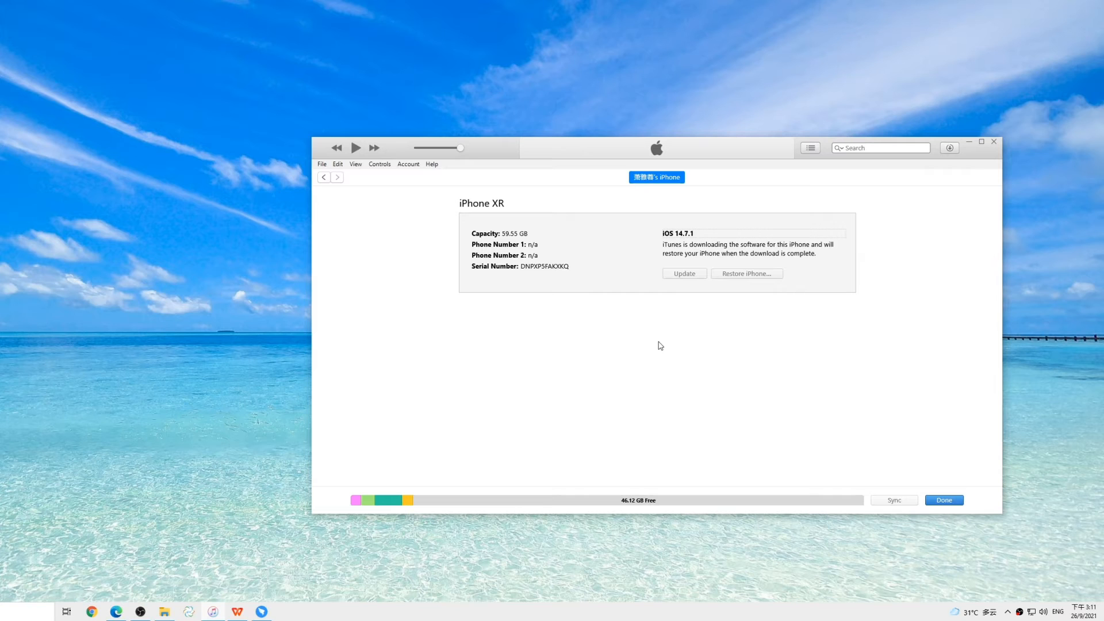
mouse_move(700, 331)
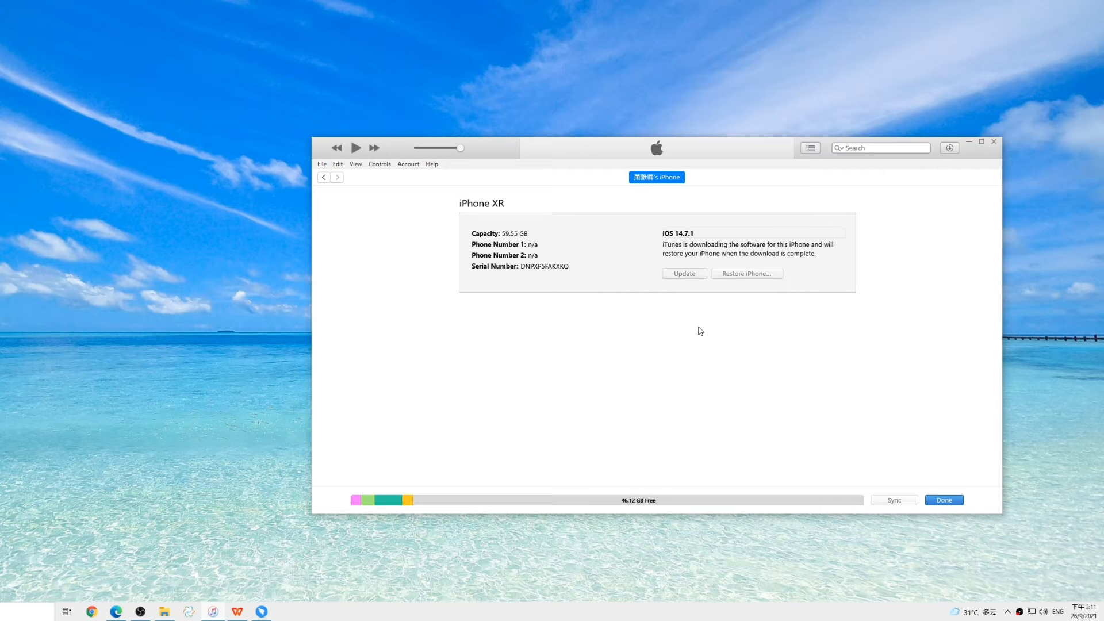
mouse_move(381, 550)
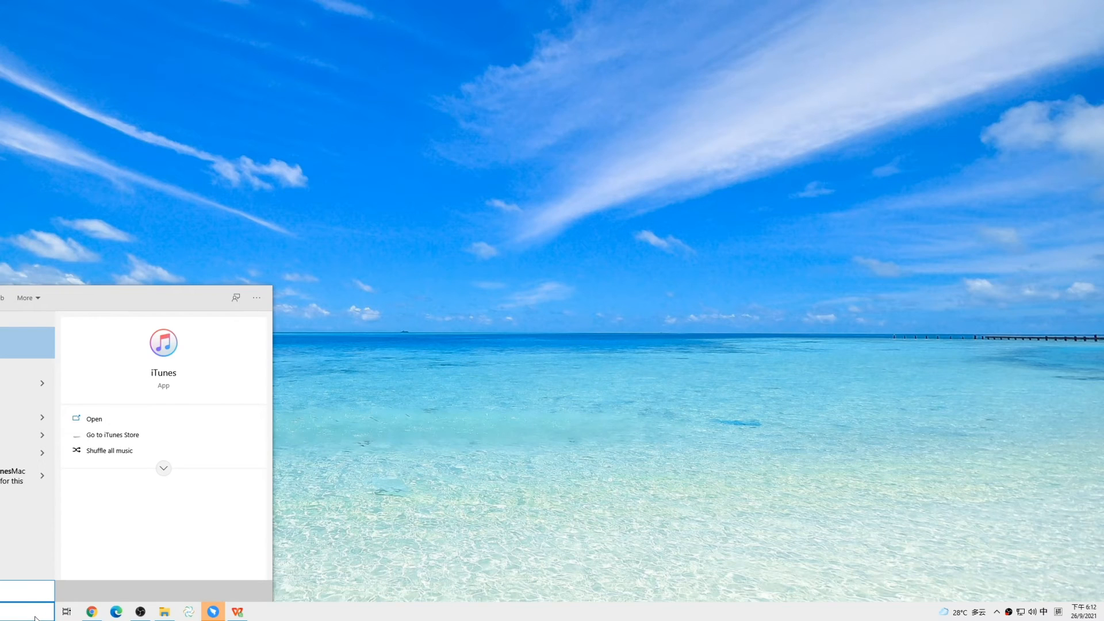
Launch iTunes from the Start menu search results.
click(94, 419)
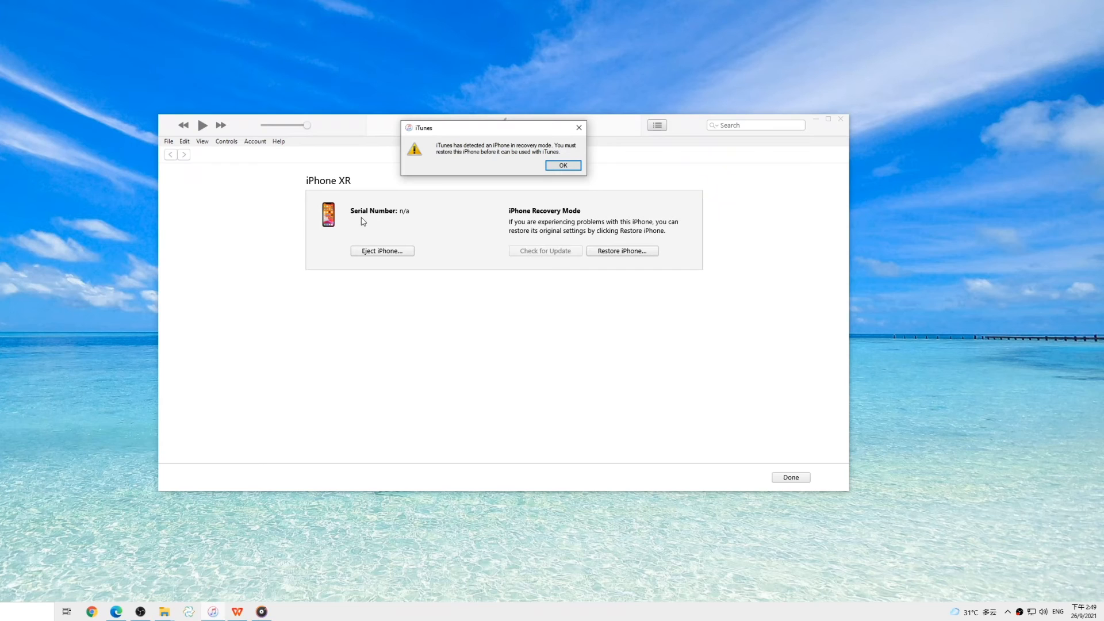
mouse_move(541, 176)
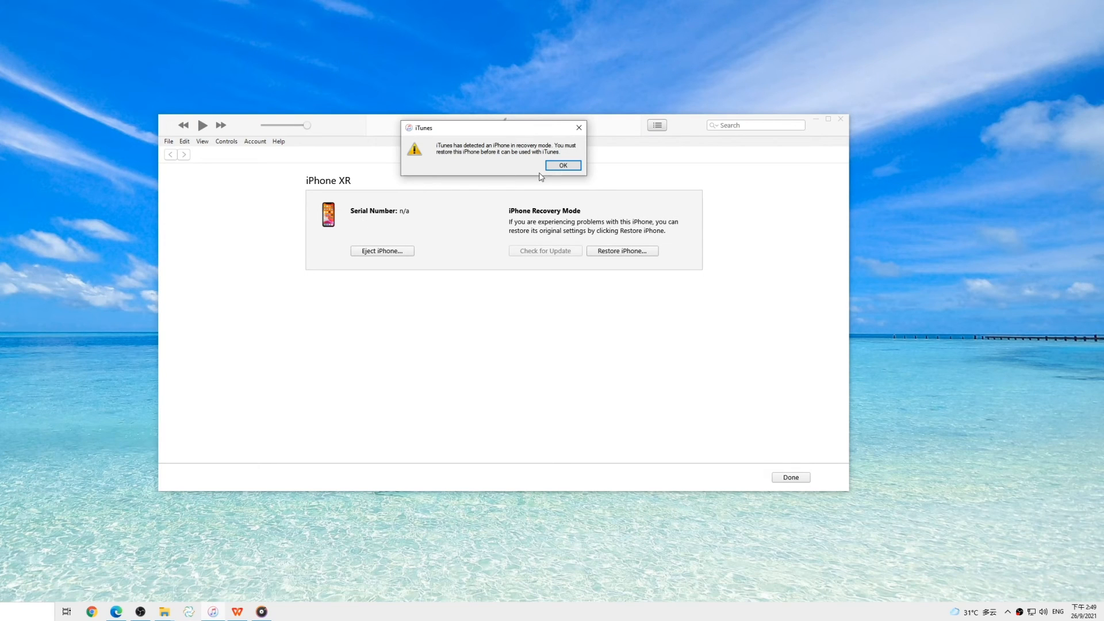
Dismiss the iTunes alert that an iPhone in recovery mode was detected.
click(562, 164)
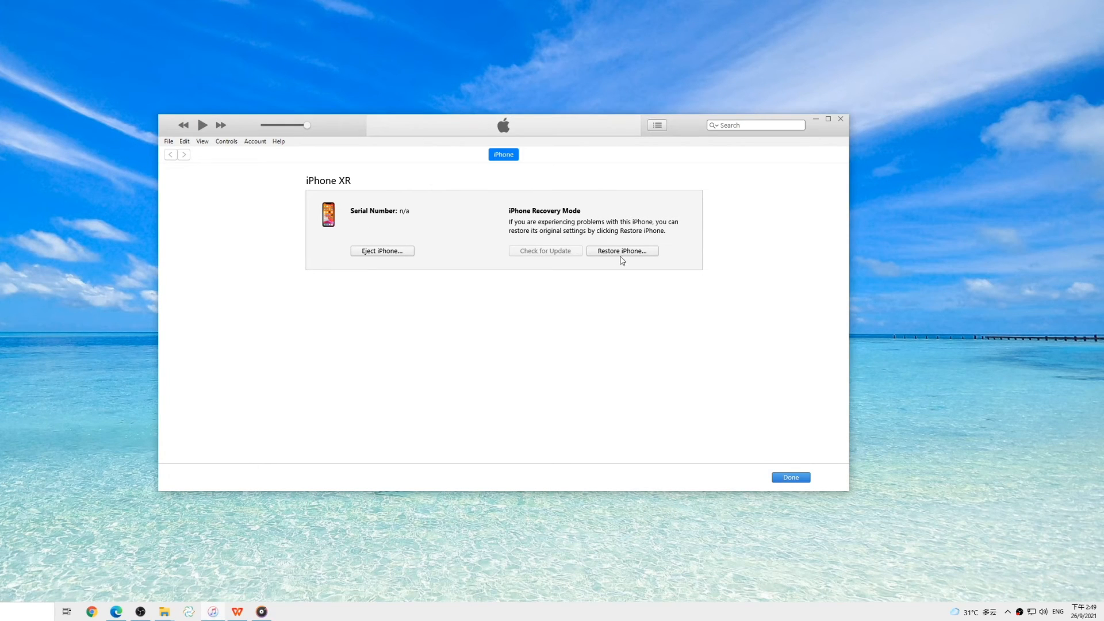
mouse_move(609, 252)
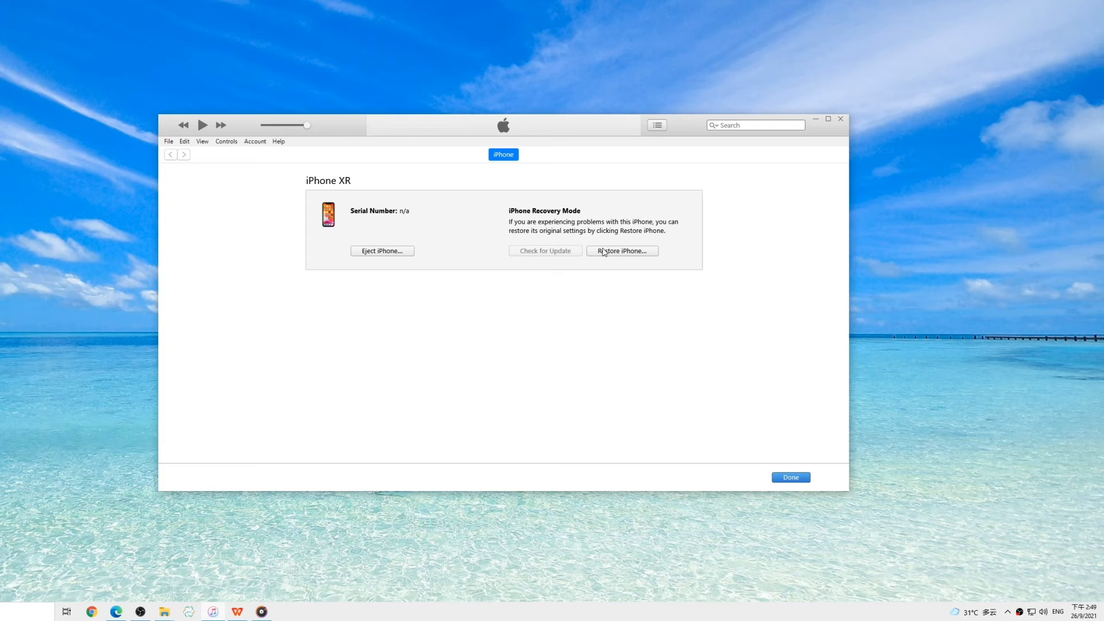
mouse_move(517, 284)
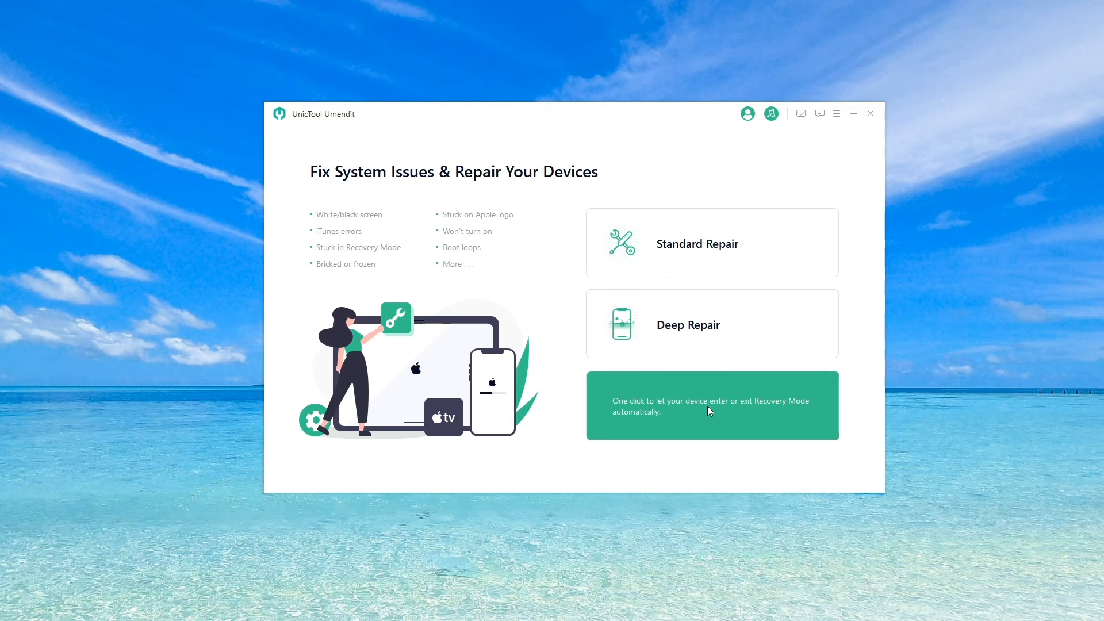
Use the Enter/Exit Recovery Mode tool to take the connected iPhone out of recovery mode.
click(710, 406)
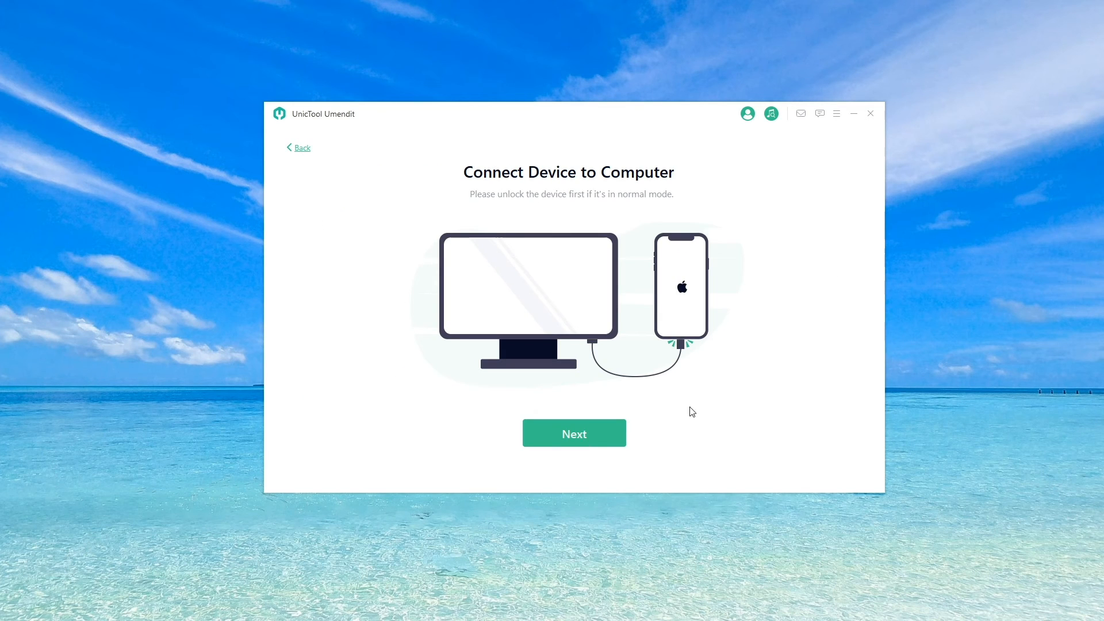
mouse_move(642, 411)
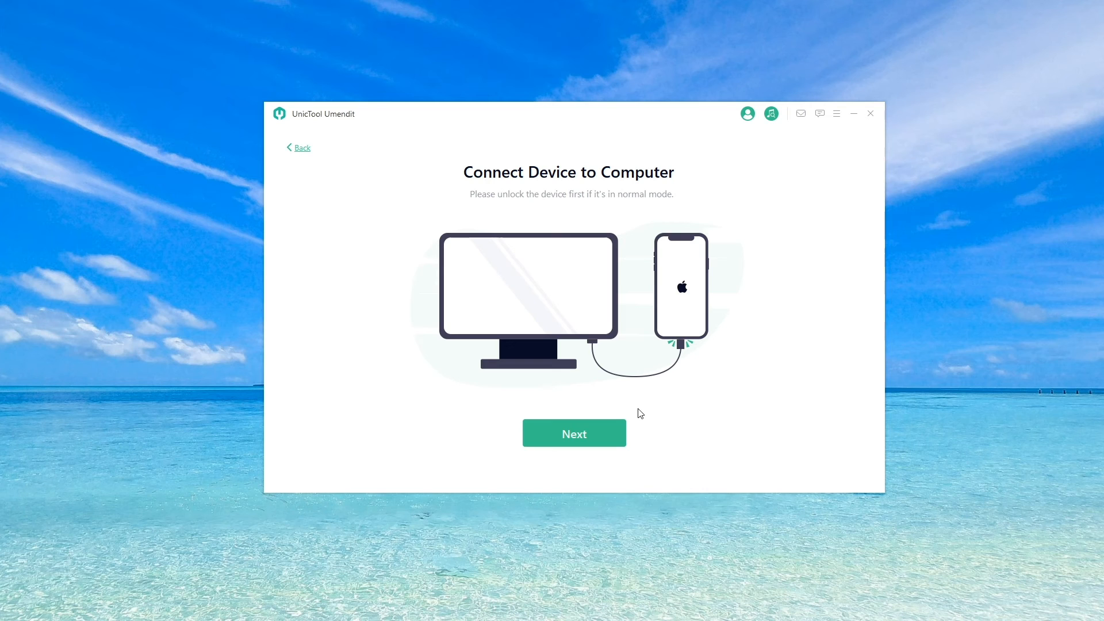
click(573, 434)
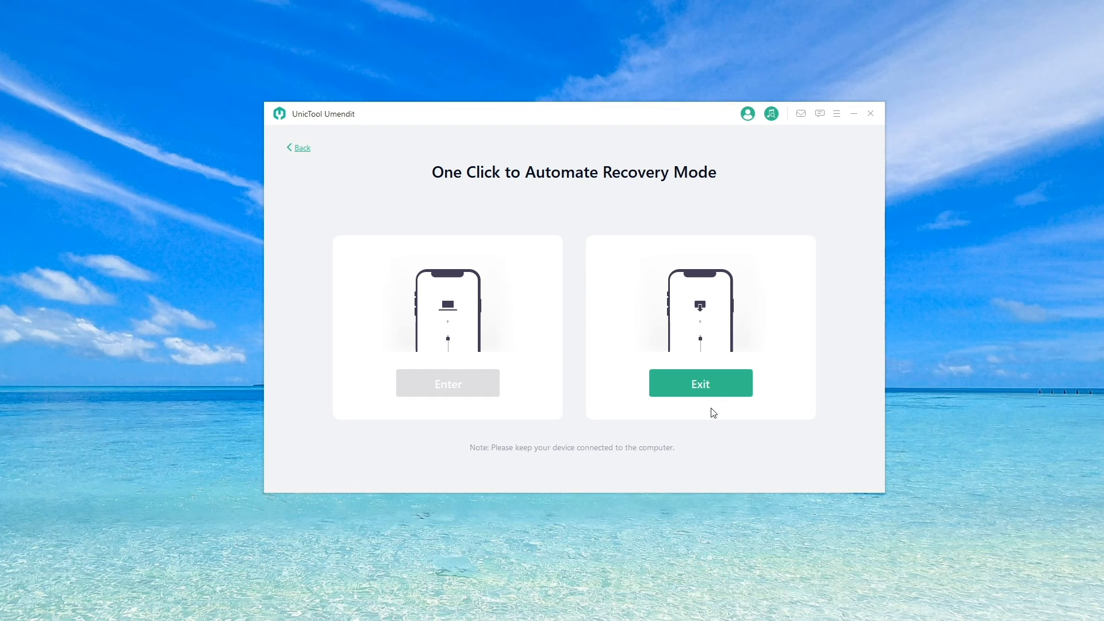
click(700, 383)
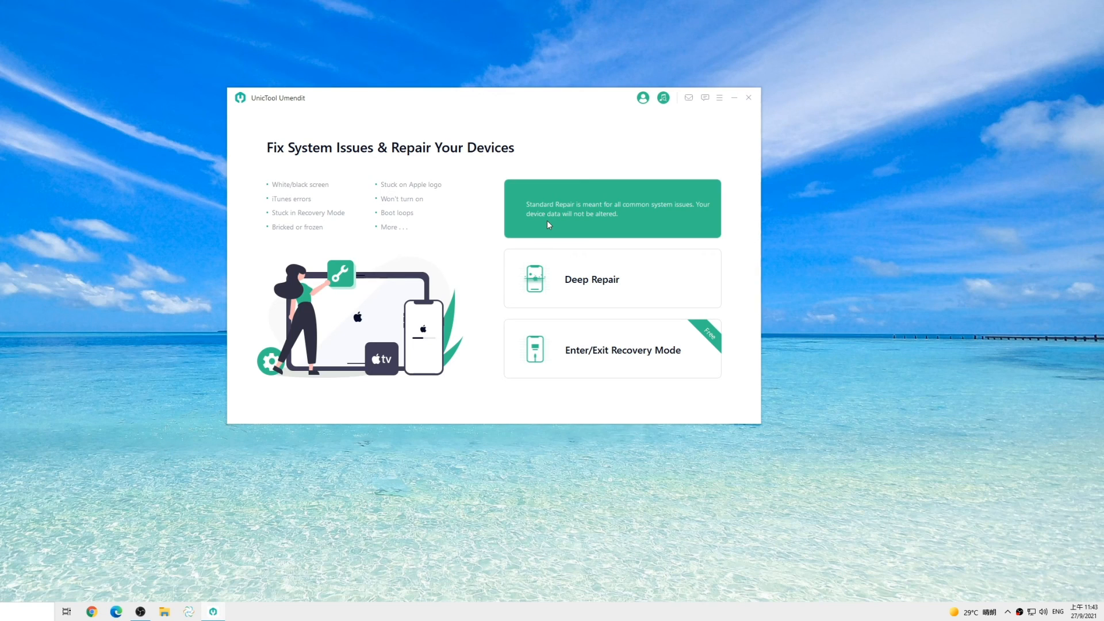
Start a Standard Repair of the iPhone XR and begin downloading the iOS 15.0 firmware.
click(611, 208)
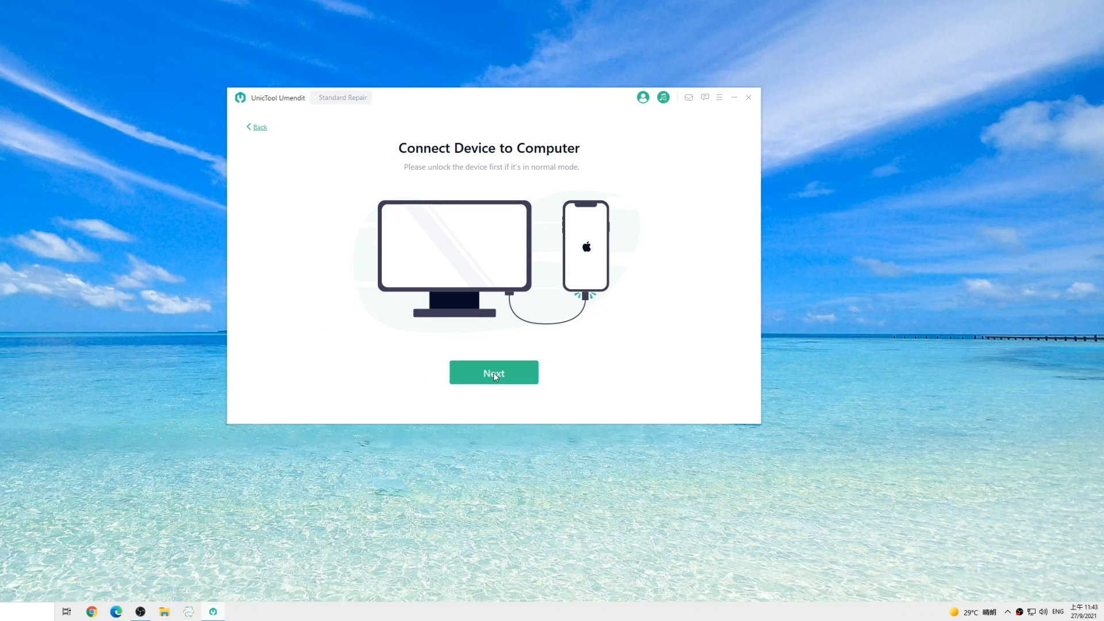
click(493, 372)
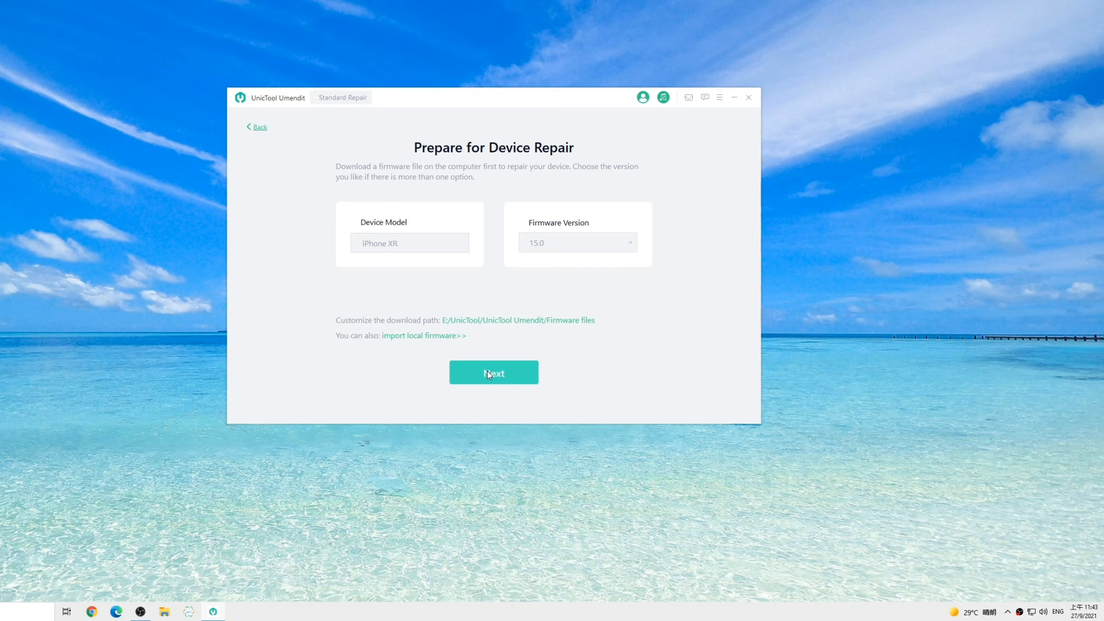
click(493, 373)
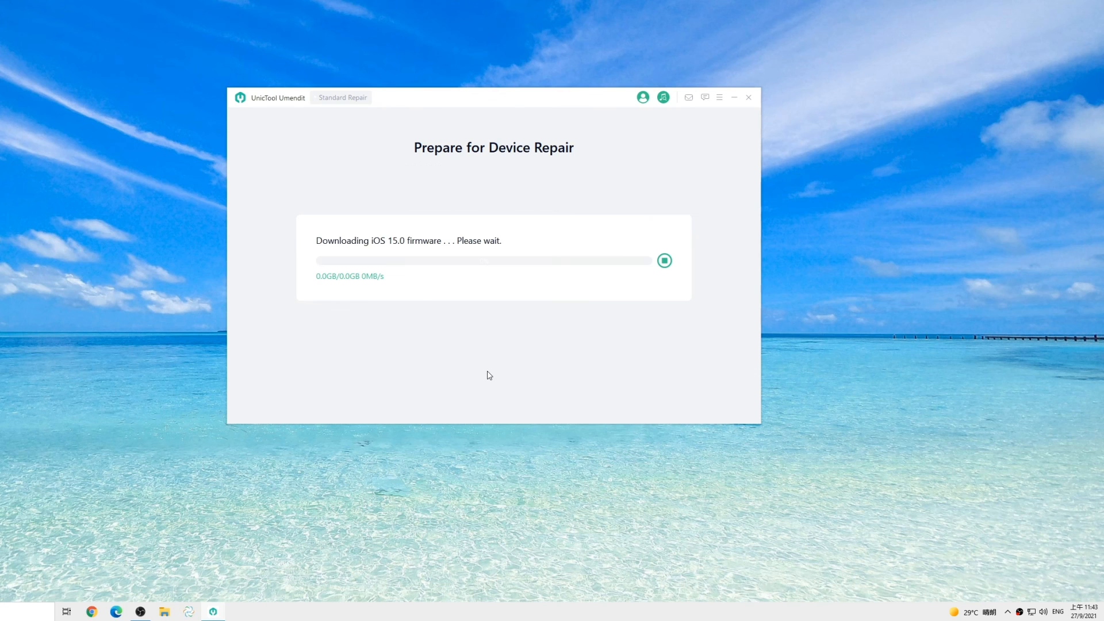